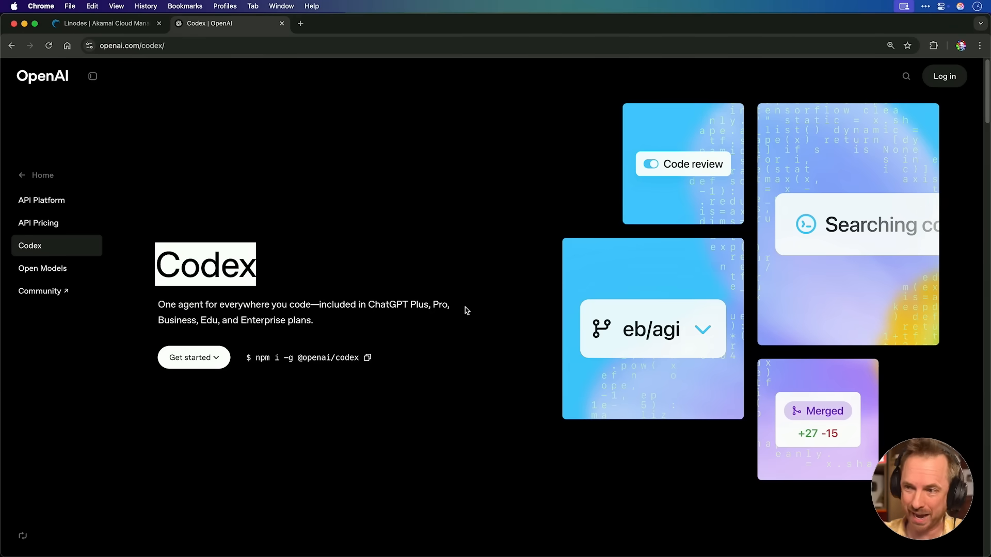
Select the Codex heading on the Codex page in Chrome
double_click(439, 305)
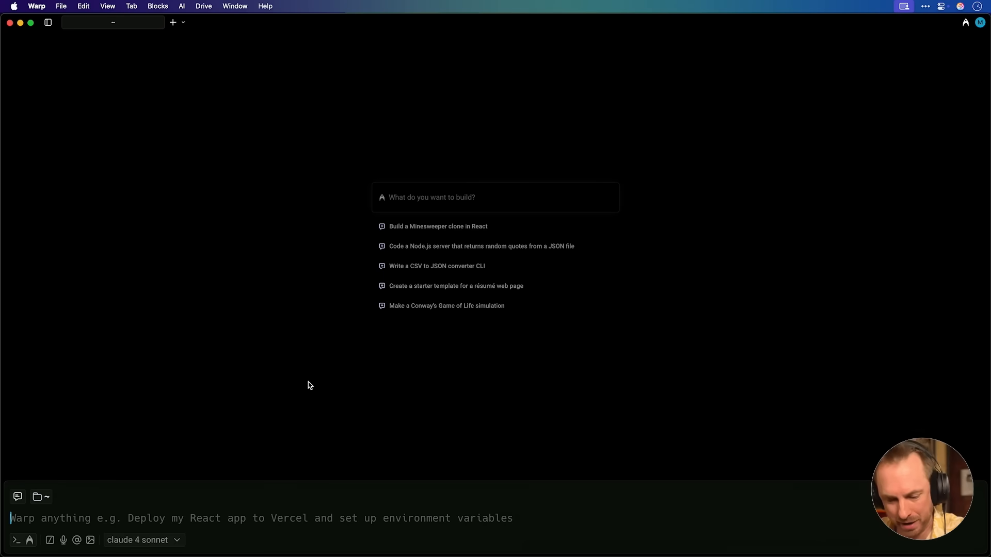
text(Install this pls)
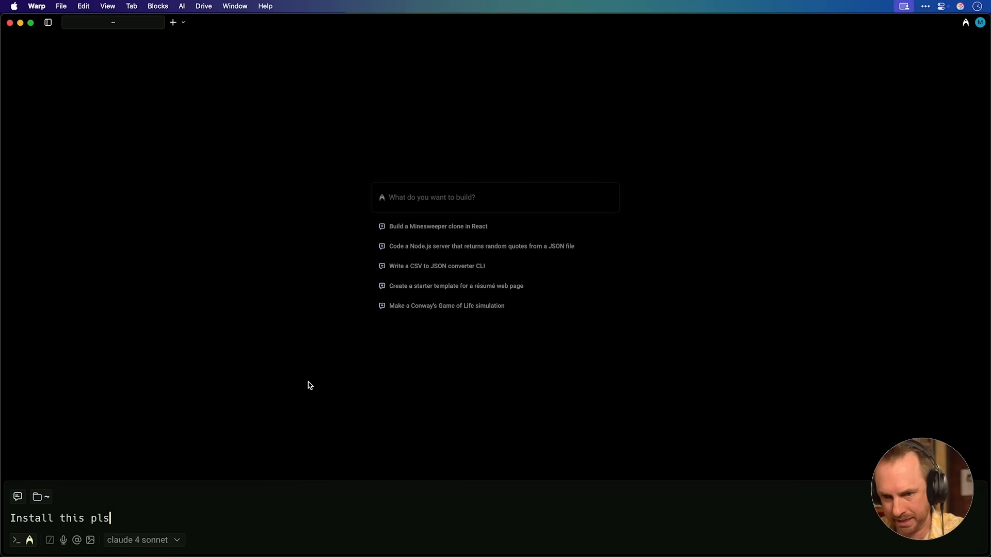
key(Return)
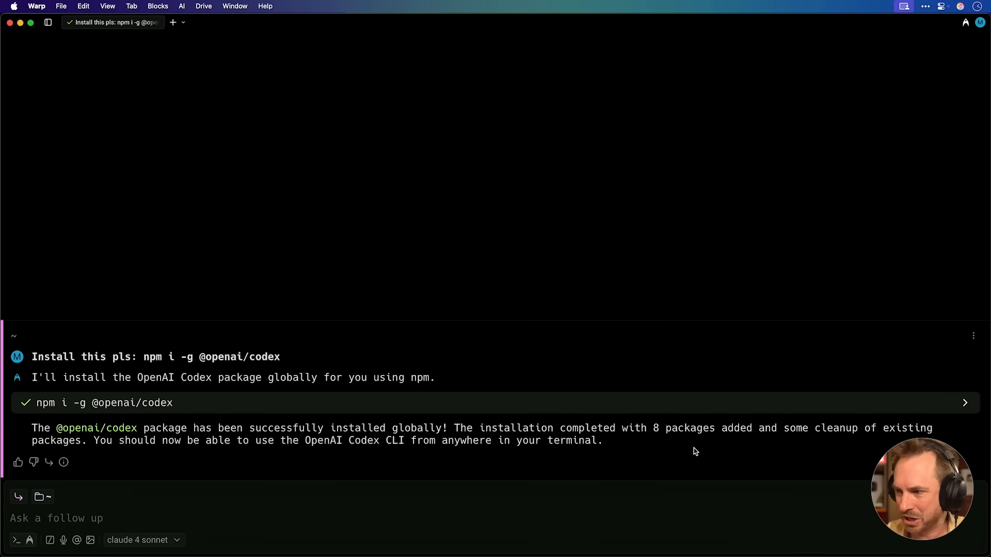
mouse_move(739, 425)
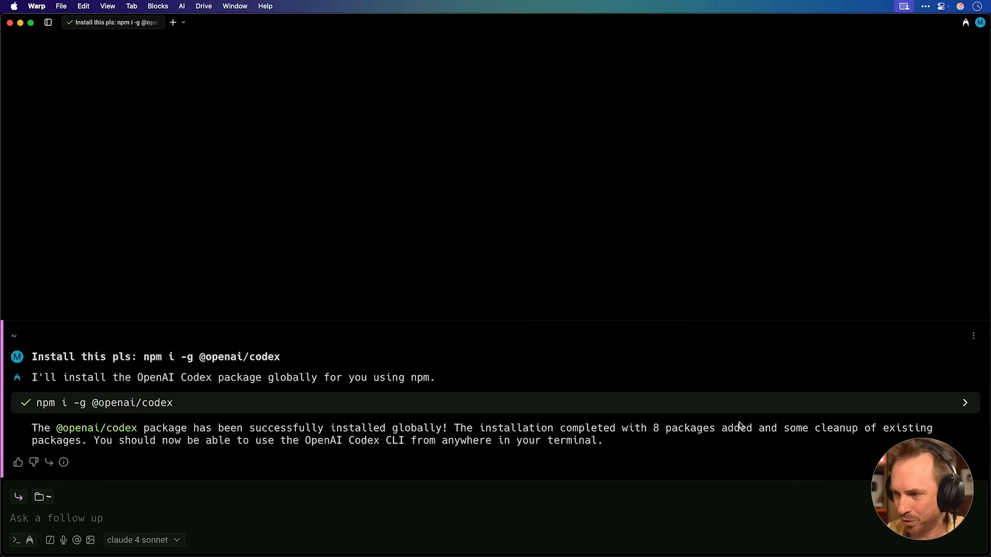
click(964, 403)
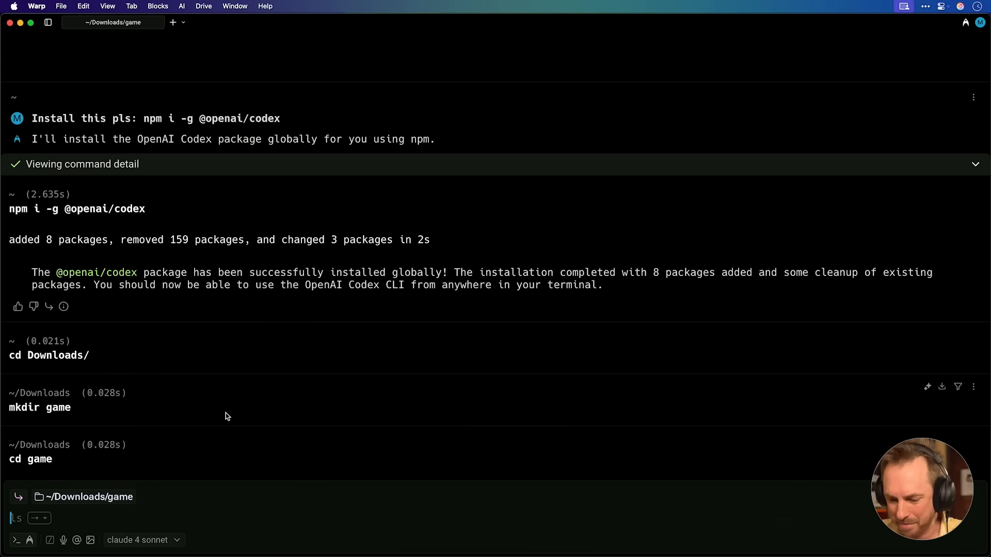
Run codex from the new game folder in Downloads
text(codex)
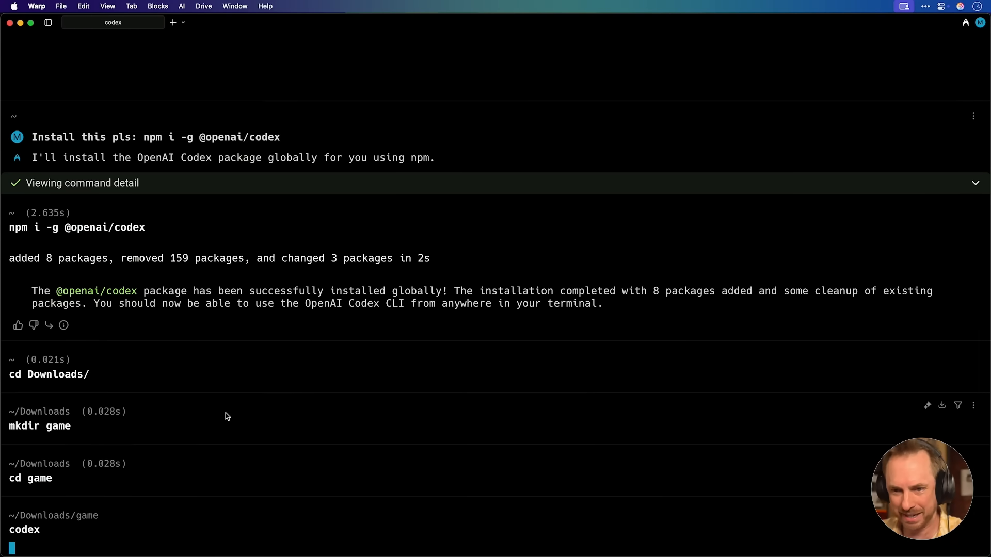
key(enter)
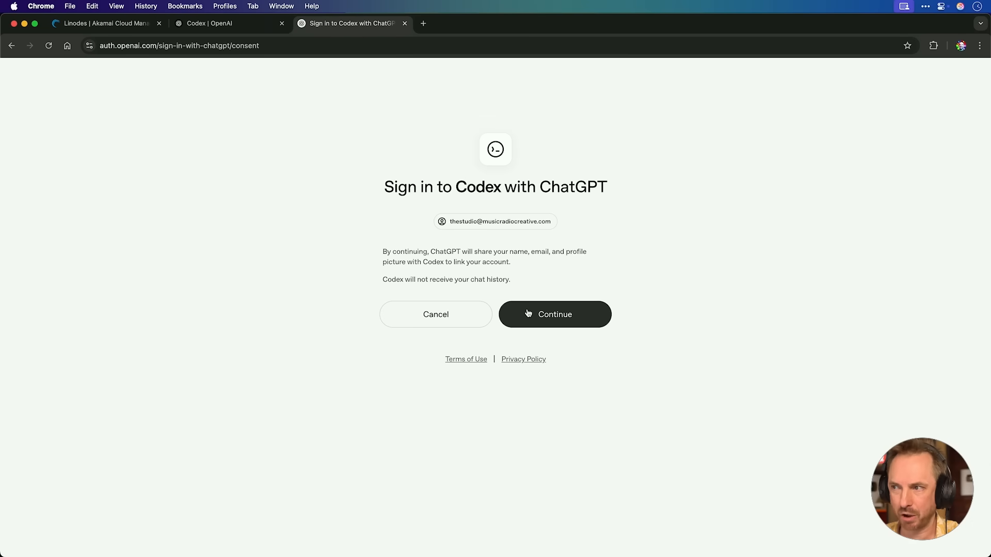
Click Continue on the 'Sign in to Codex with ChatGPT' page
click(555, 315)
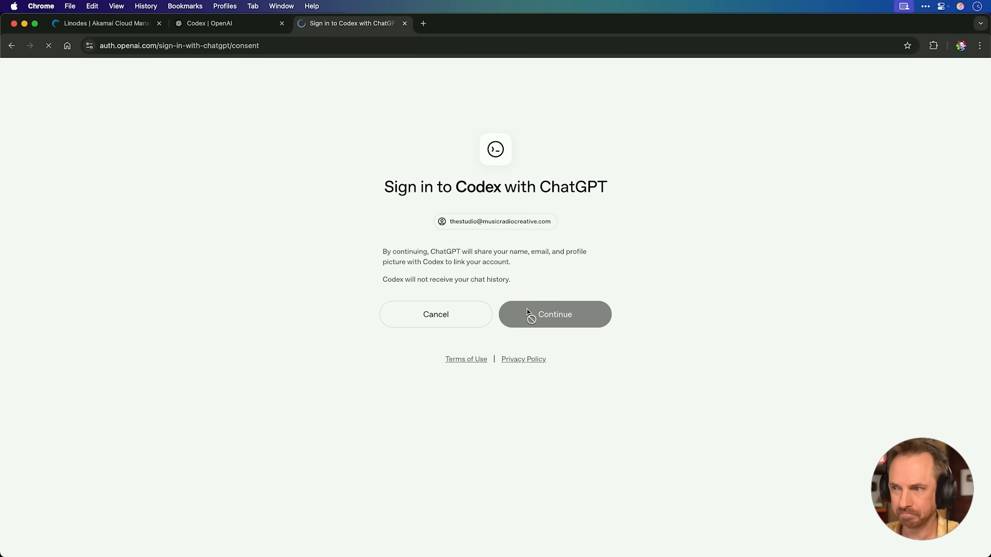
click(554, 314)
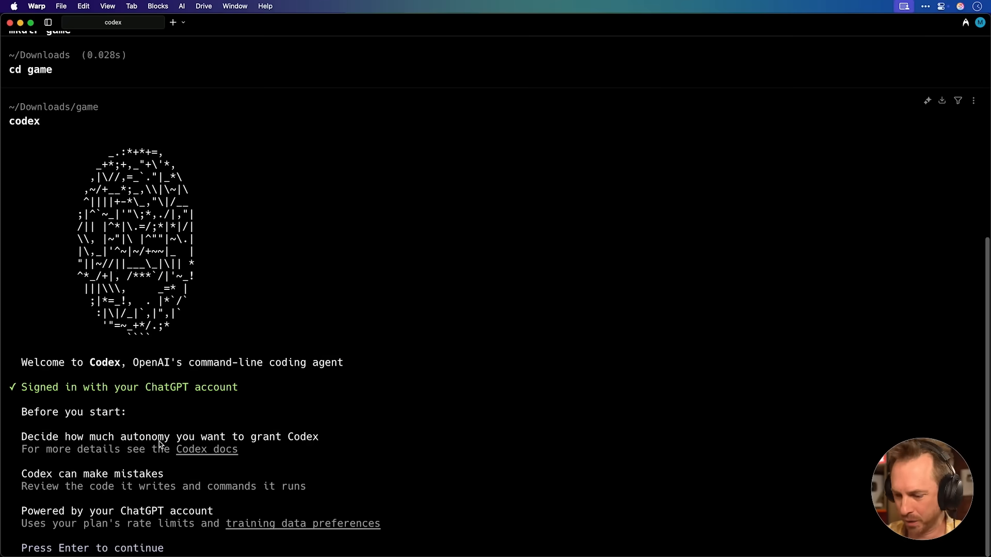
Pass Codex's welcome and folder approval prompts, and choose gpt-5-codex medium via /model
key(enter)
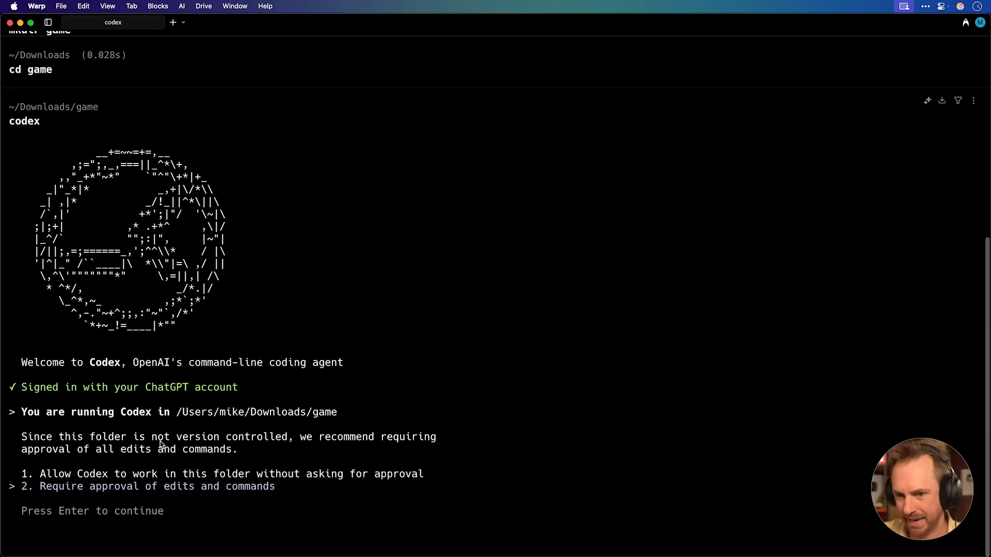
key(up)
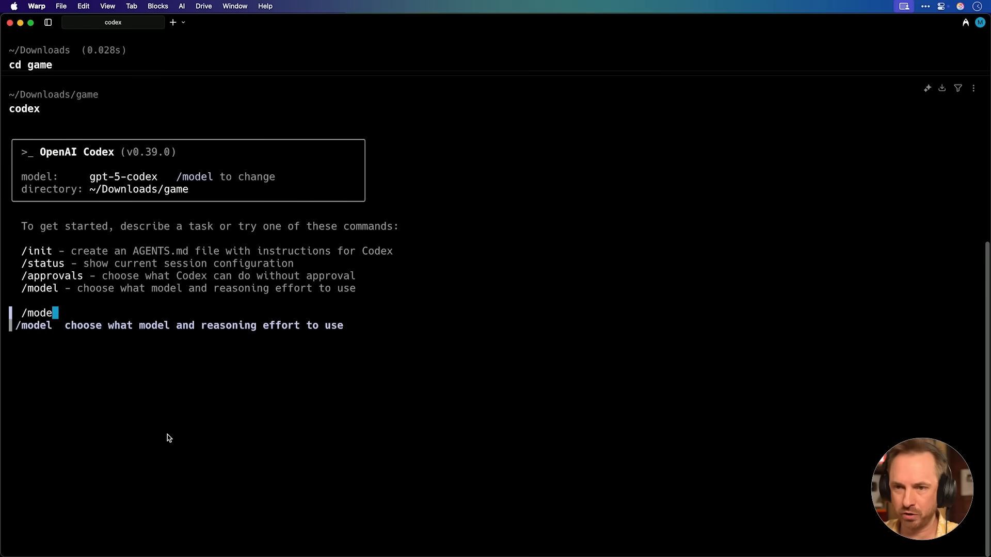
key(enter)
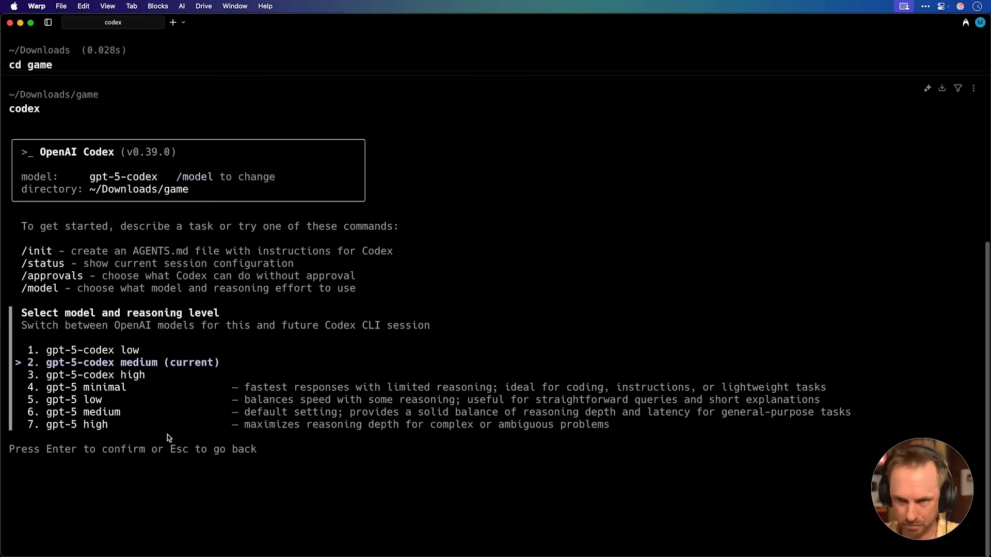
key(Enter)
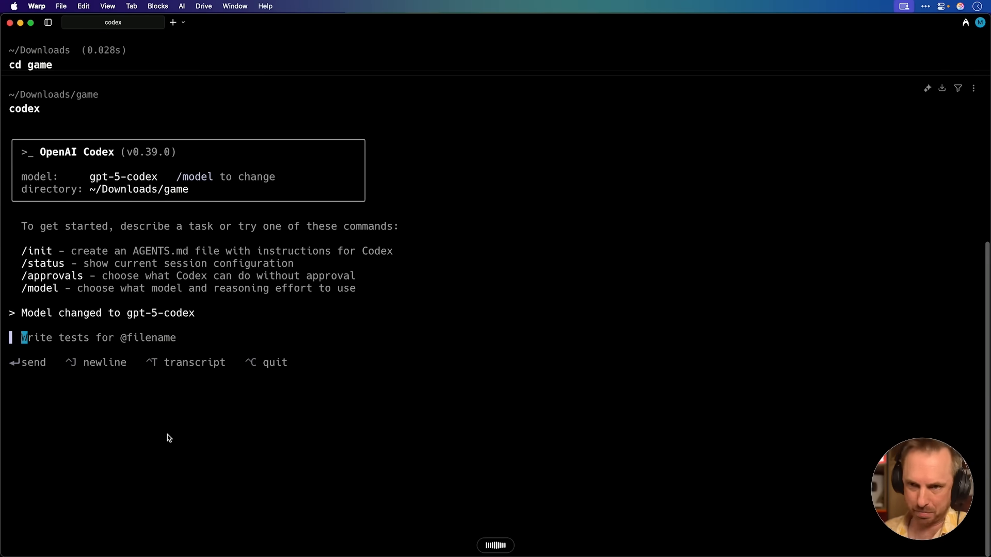
key(Enter)
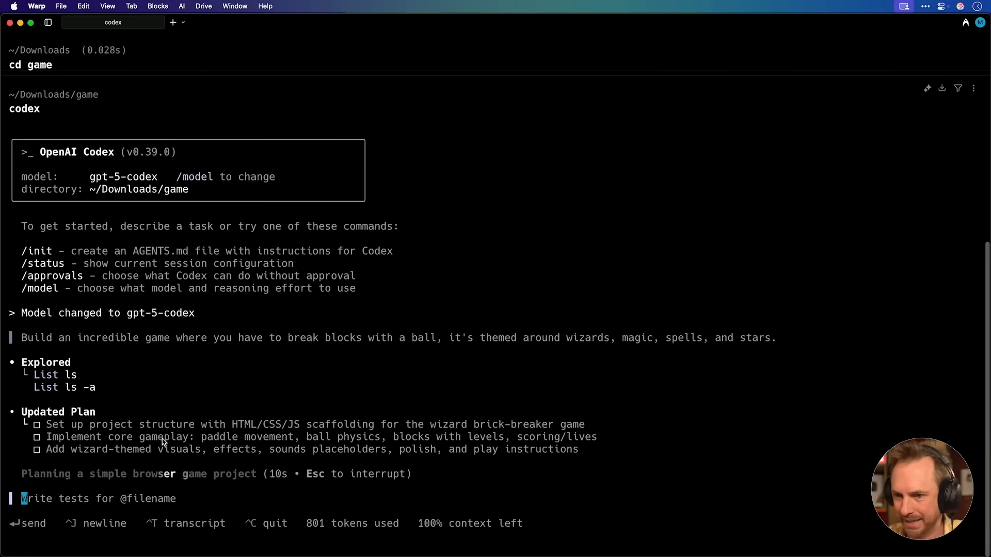
mouse_move(270, 433)
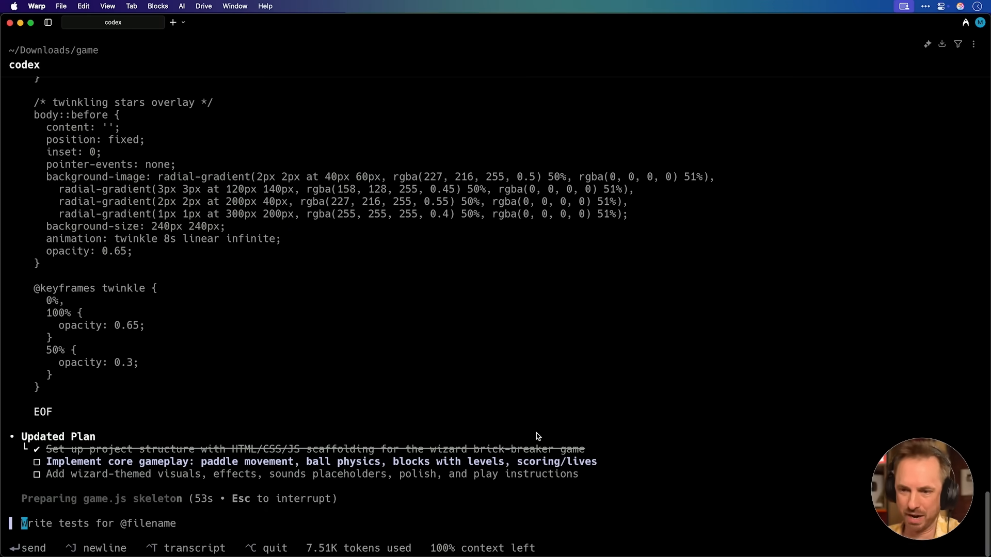
mouse_move(264, 471)
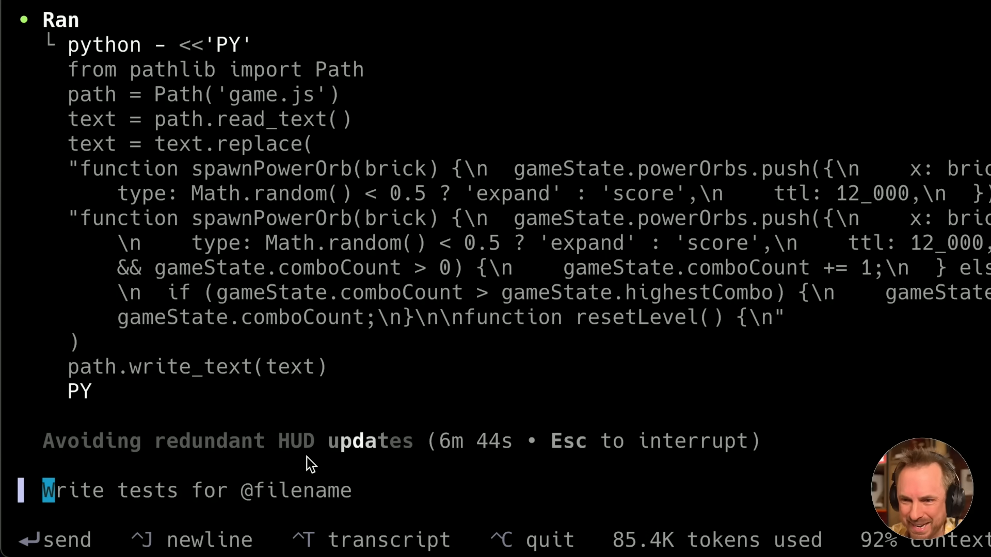
mouse_move(283, 474)
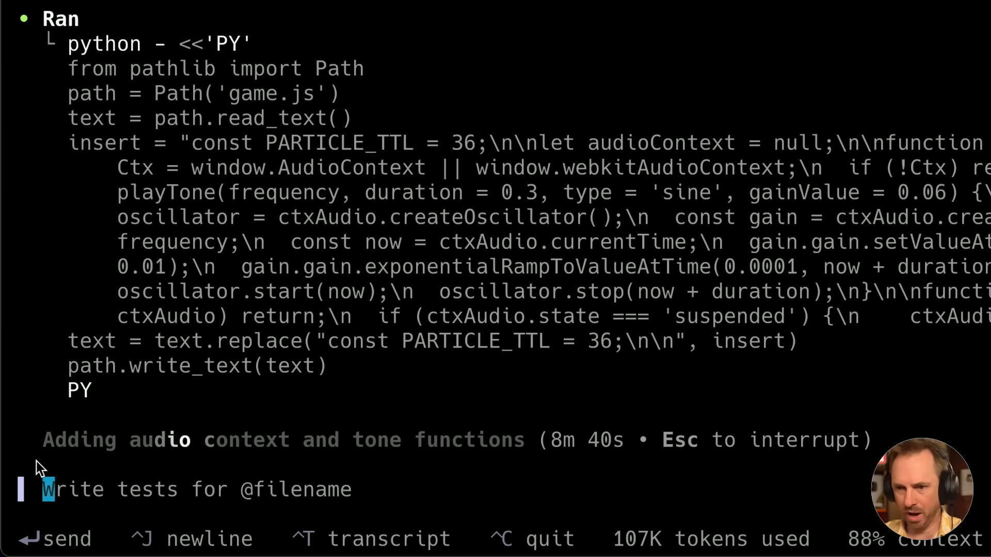
mouse_move(180, 455)
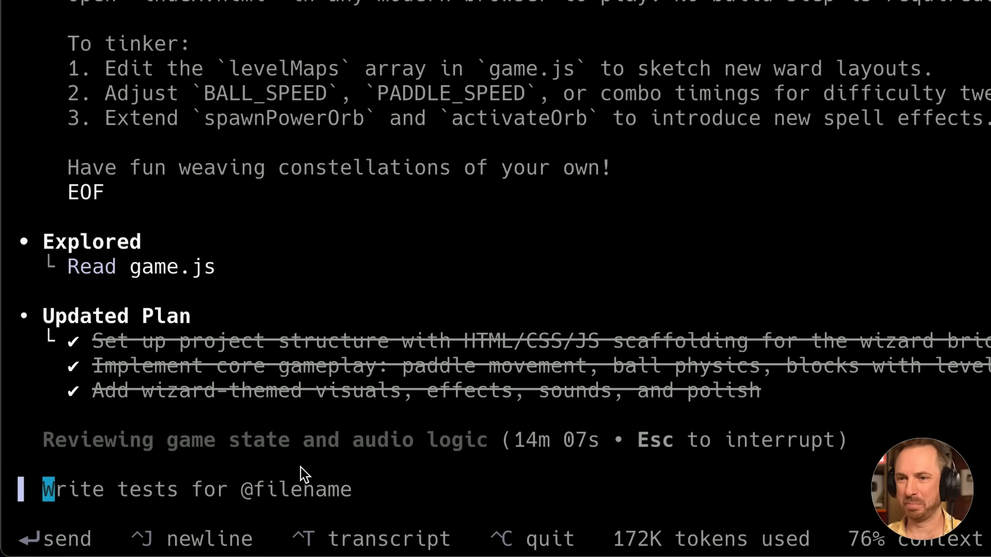
mouse_move(319, 405)
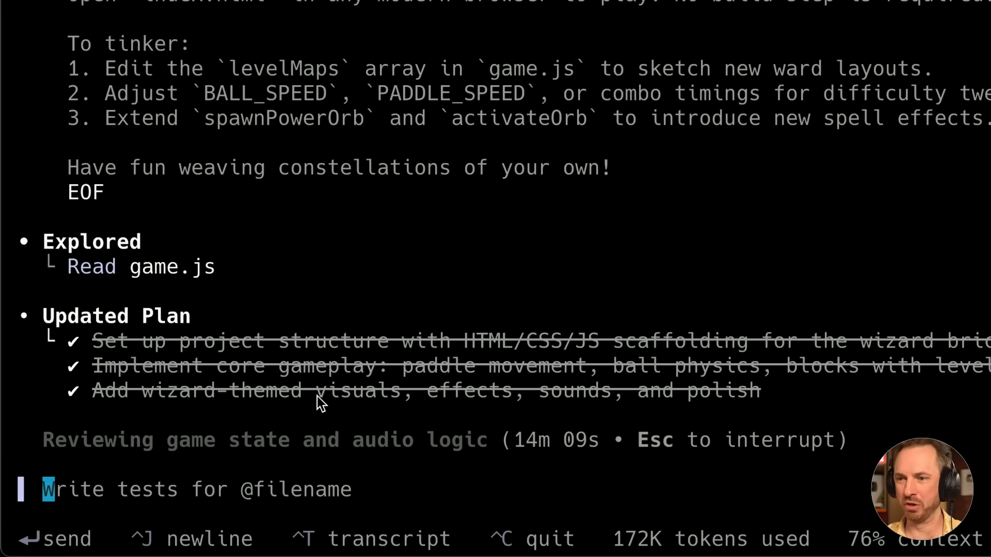
mouse_move(518, 461)
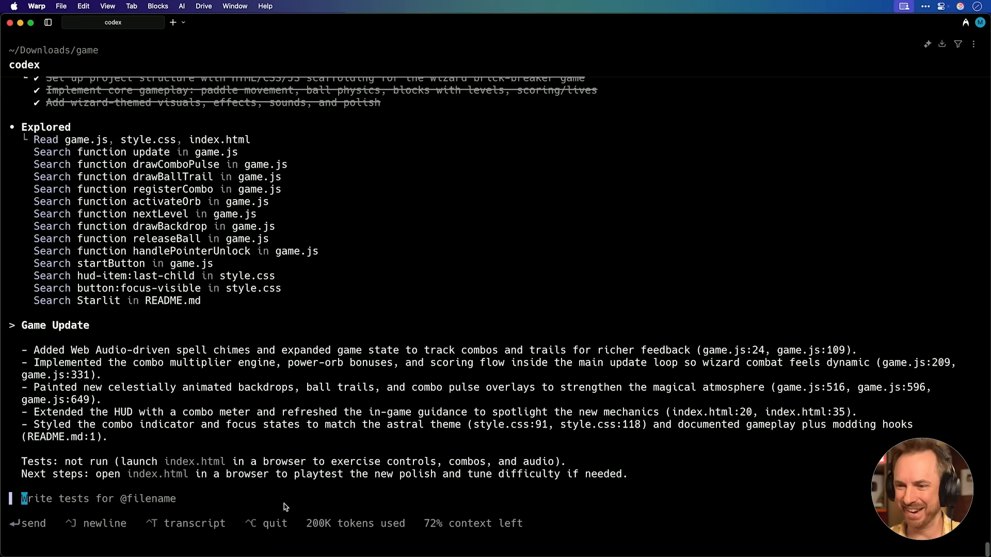
mouse_move(364, 535)
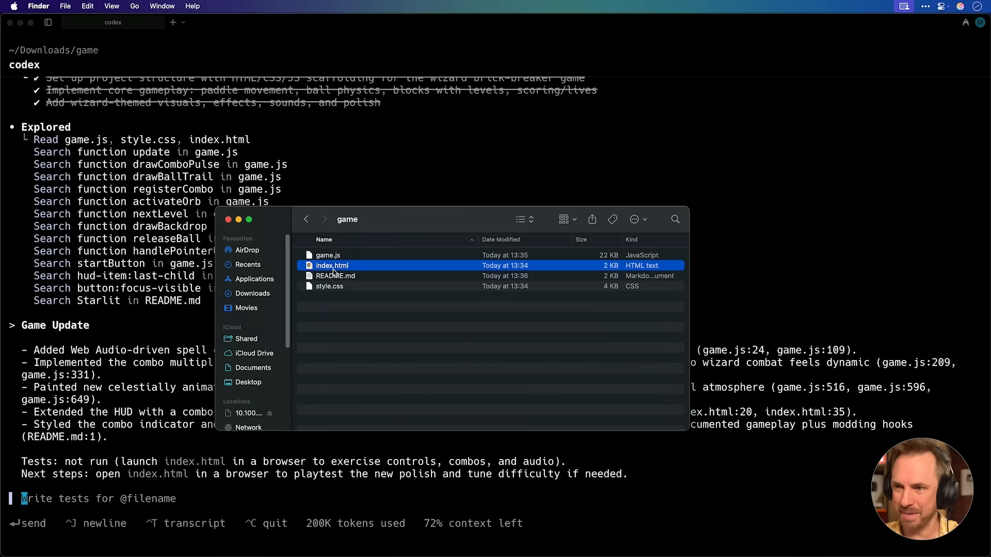
mouse_move(337, 272)
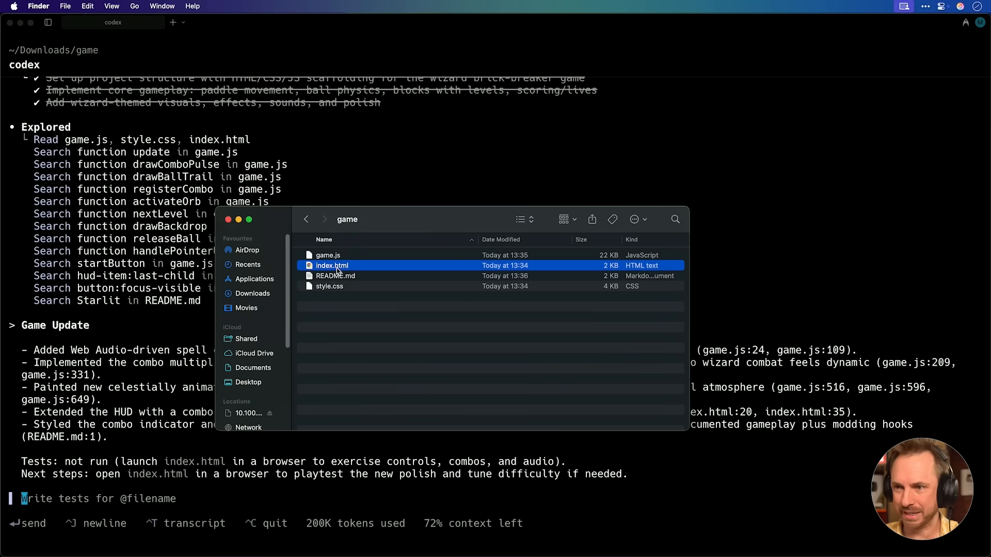
Open the generated index.html so Starlit Spellbreaker loads in Chrome
double_click(332, 265)
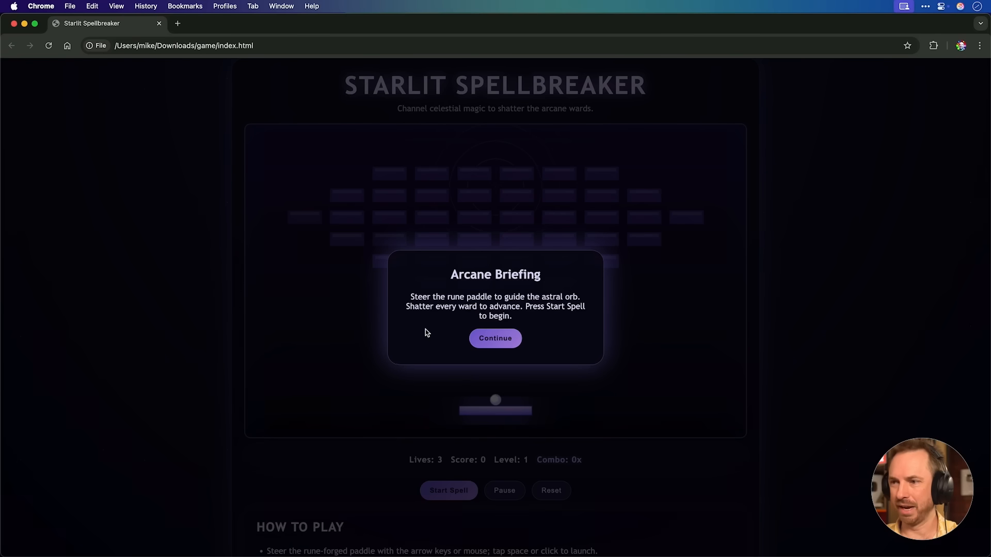
mouse_move(518, 317)
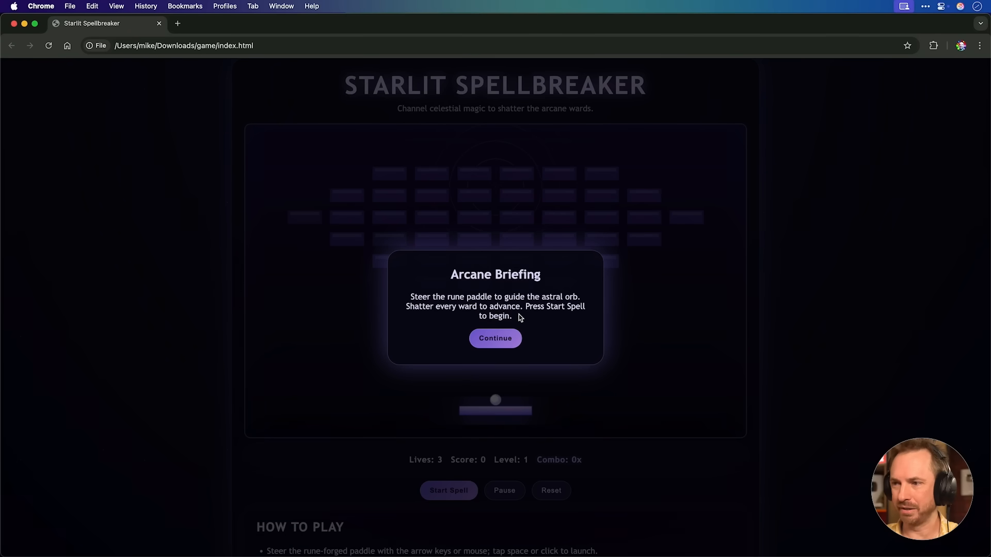
mouse_move(445, 326)
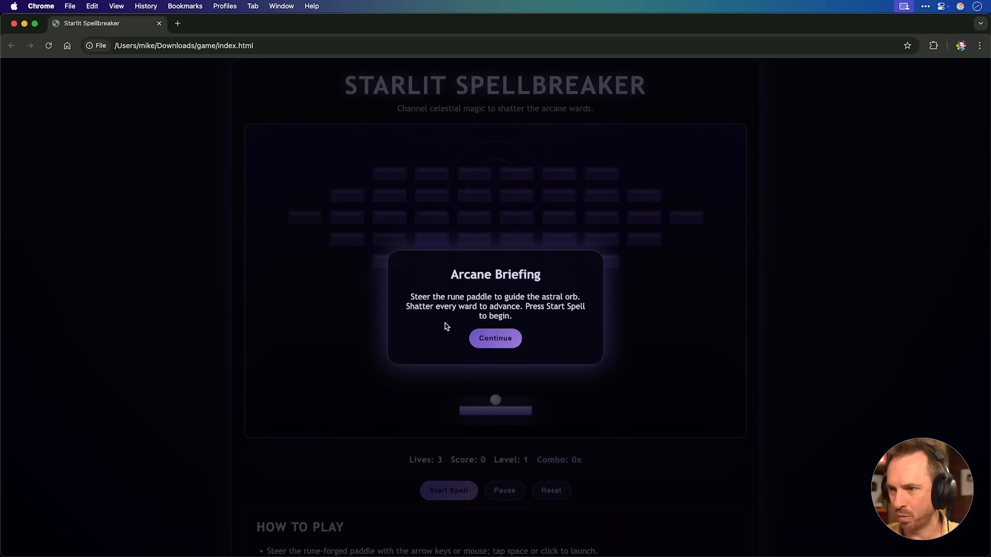
mouse_move(473, 325)
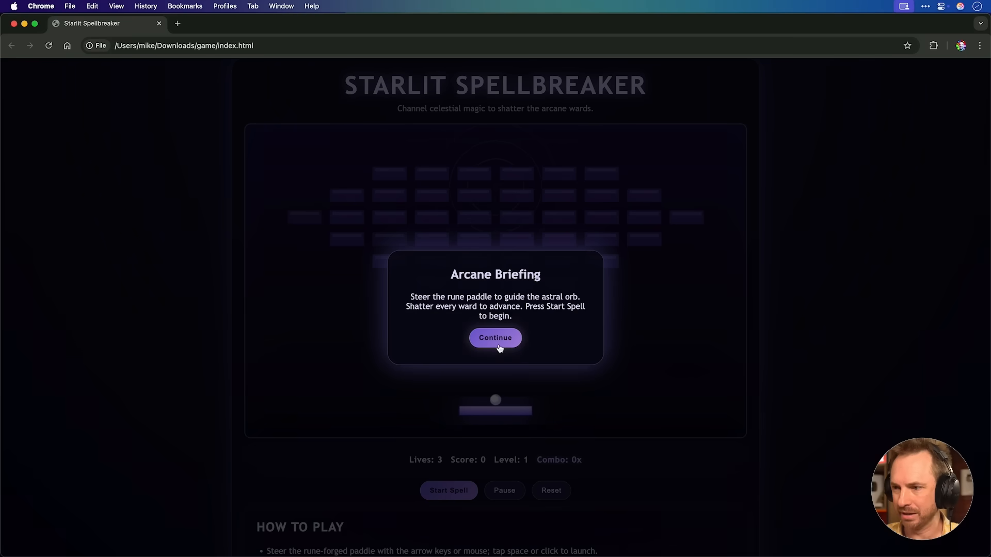
Dismiss the Arcane Briefing overlay to reach the local game
click(495, 337)
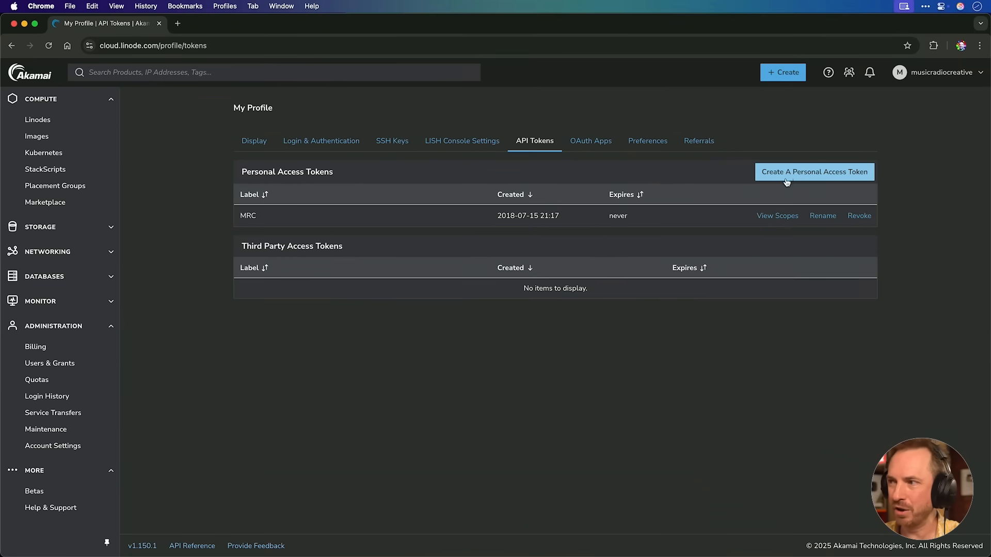
Create a token labelled 'Vibe Test', expiring in 1 month, with read/write access to everything
click(813, 171)
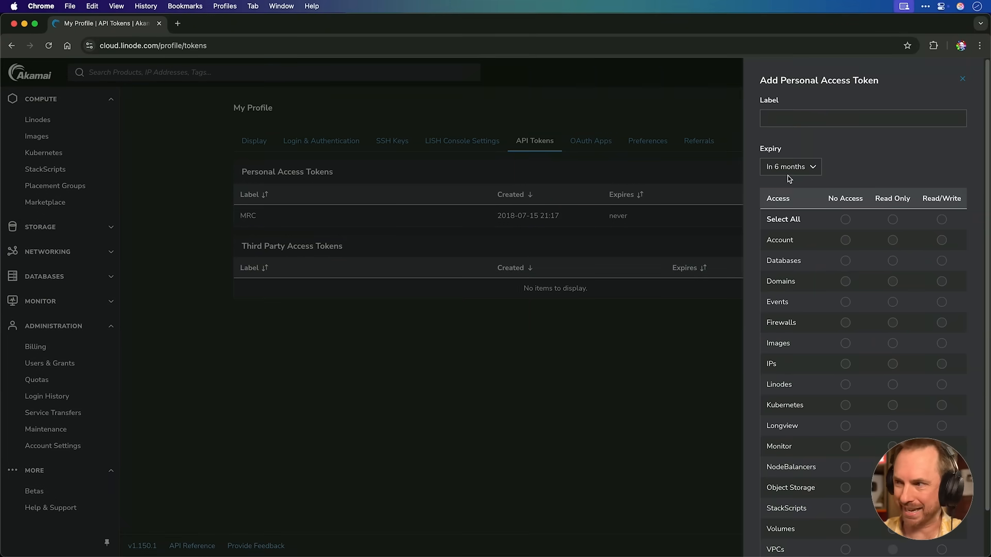
click(789, 166)
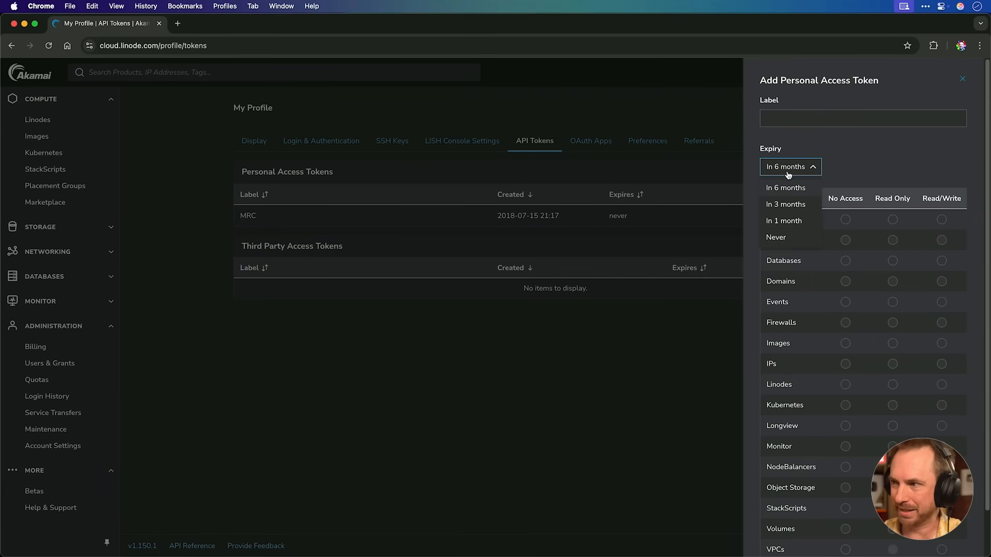
click(783, 221)
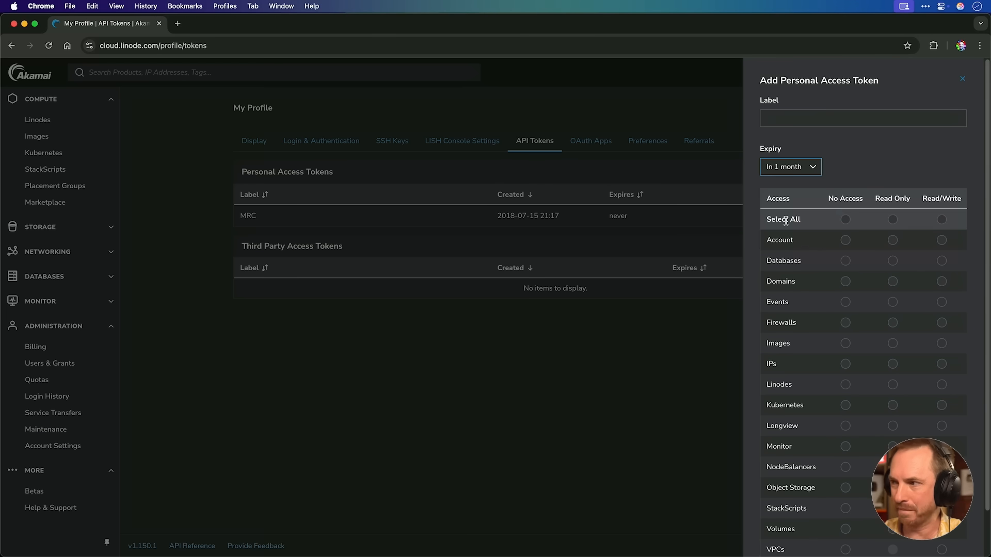
click(941, 219)
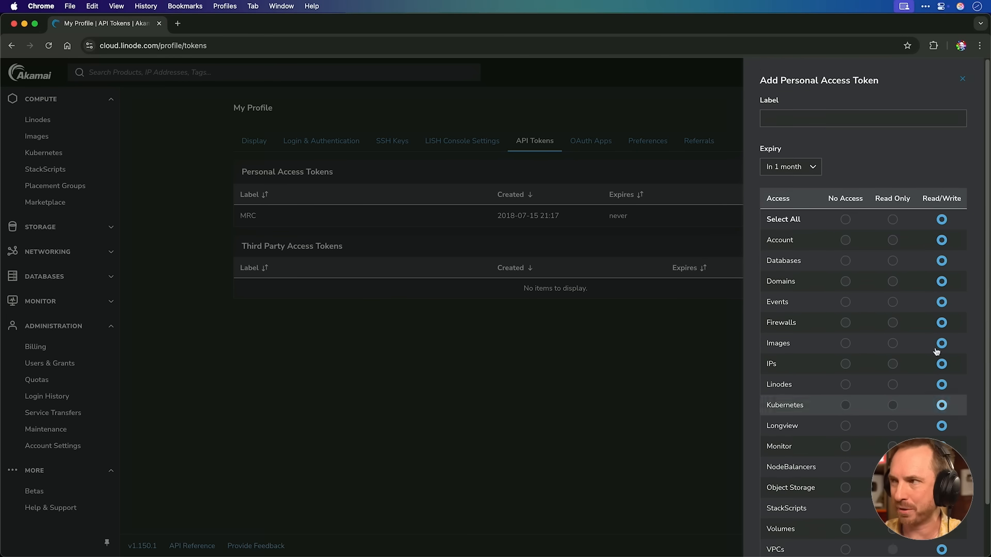
click(862, 118)
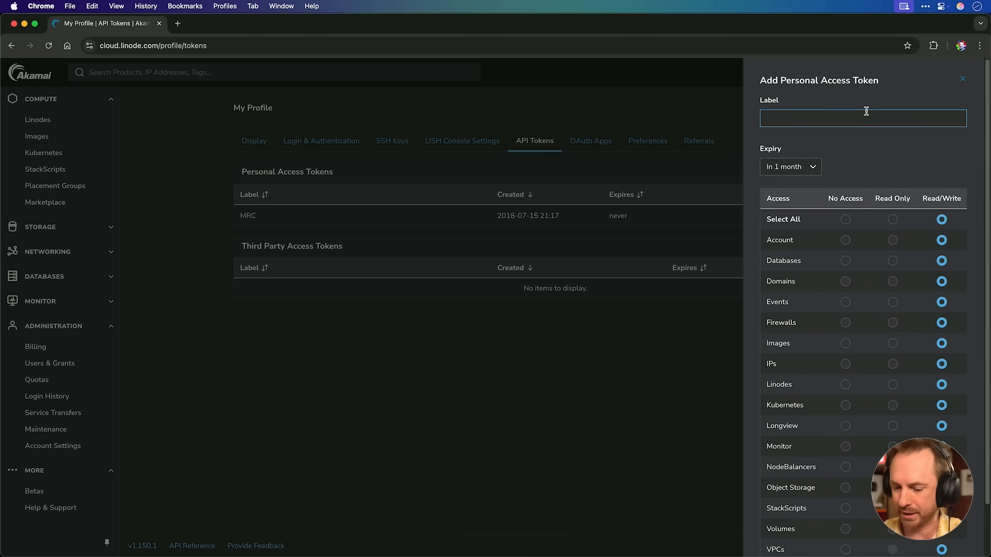
text(Vibe Test)
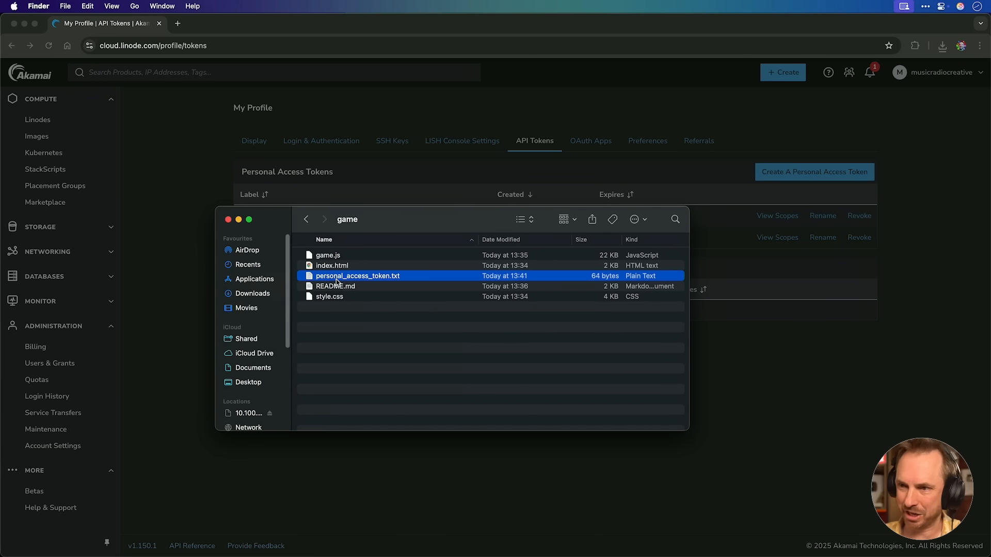
mouse_move(366, 309)
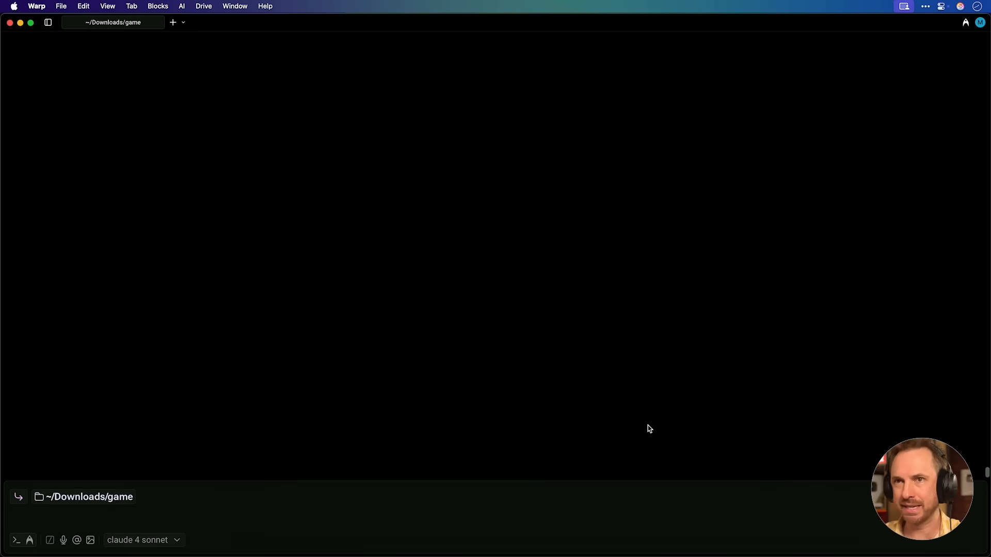
Ask Warp's agent to deploy the game on a Nanode 1GB using personal_access_token.txt
text(ls)
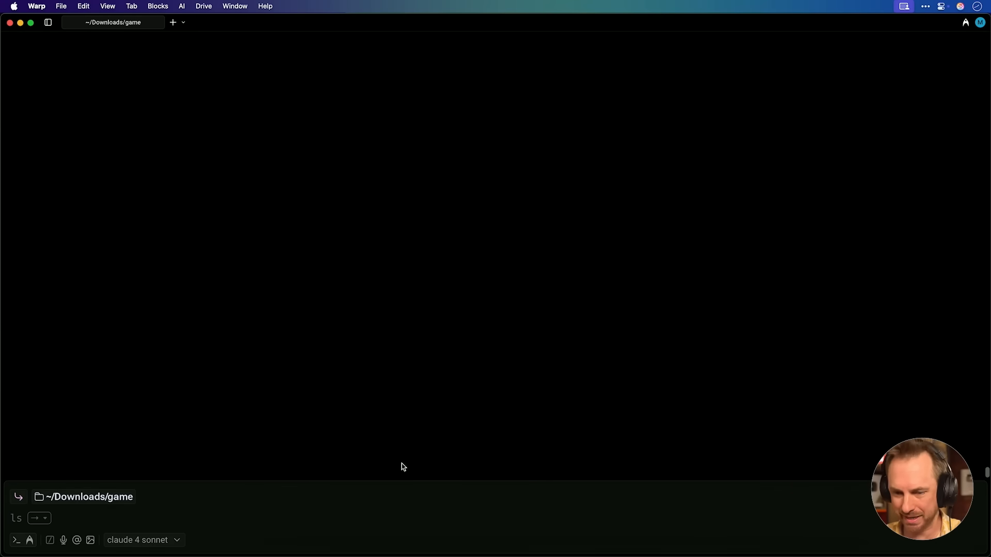
mouse_move(66, 506)
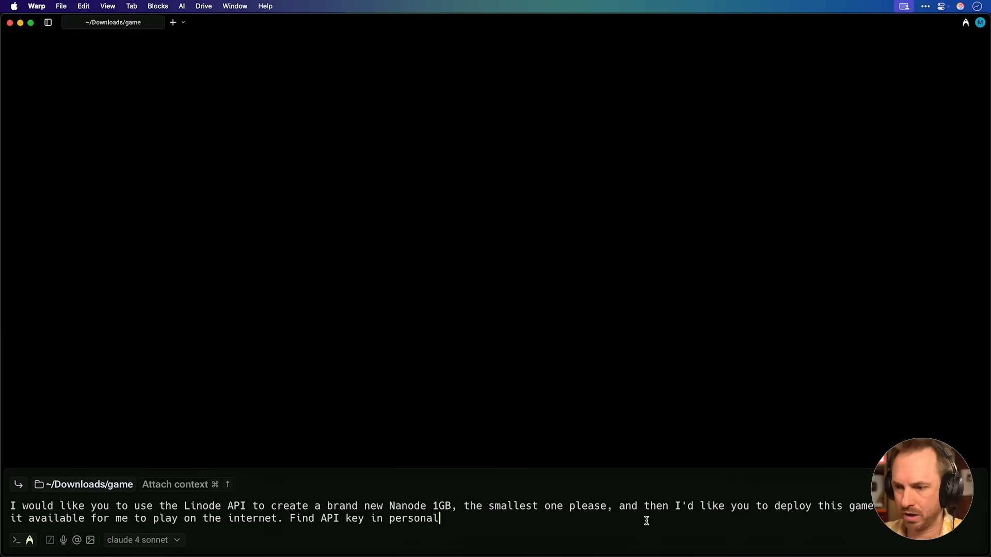
text(_access_)
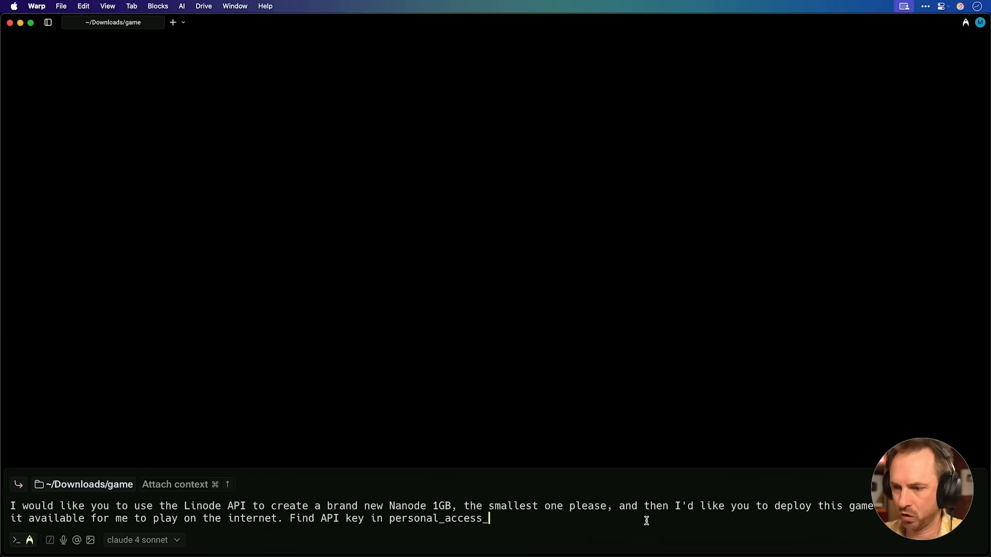
text(token.txt)
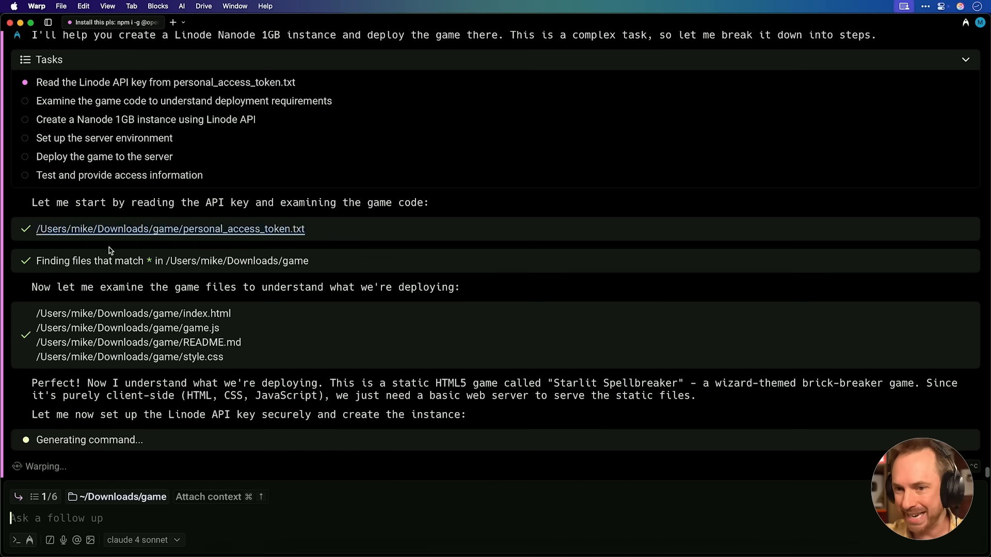
mouse_move(150, 434)
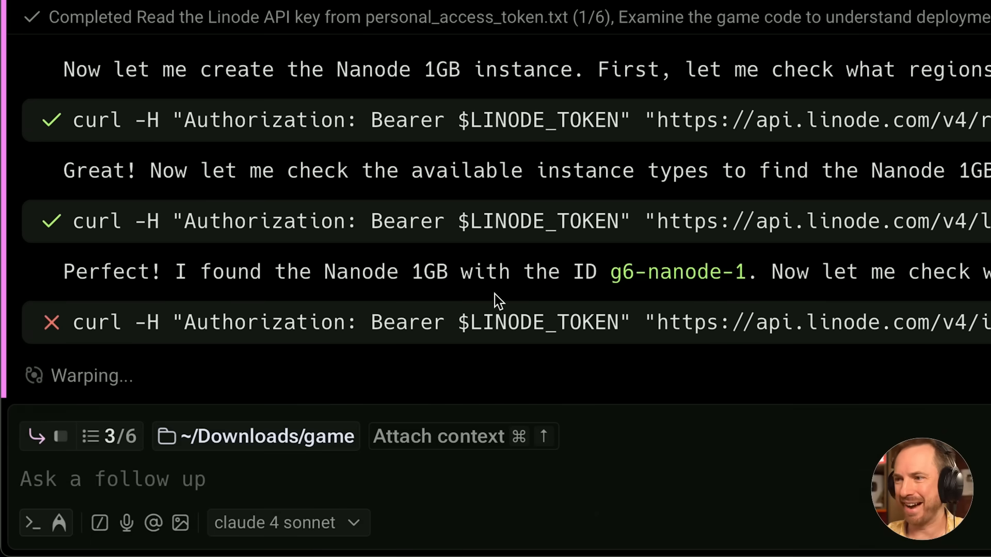
mouse_move(650, 314)
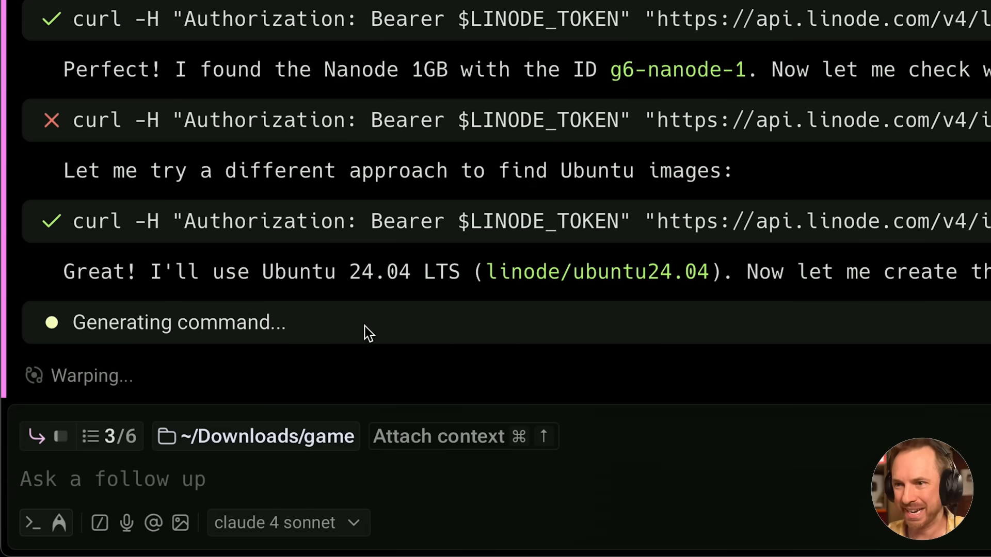
mouse_move(370, 295)
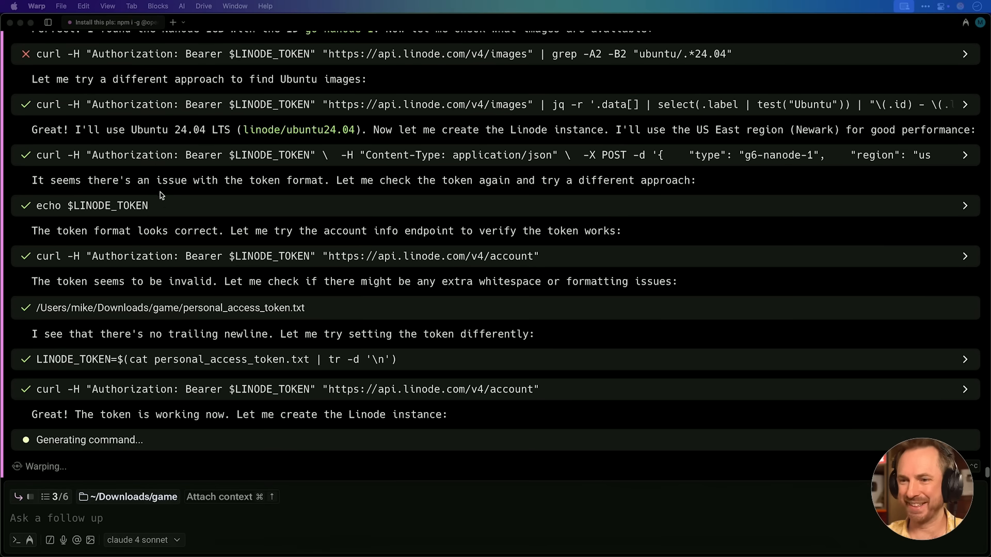
mouse_move(256, 434)
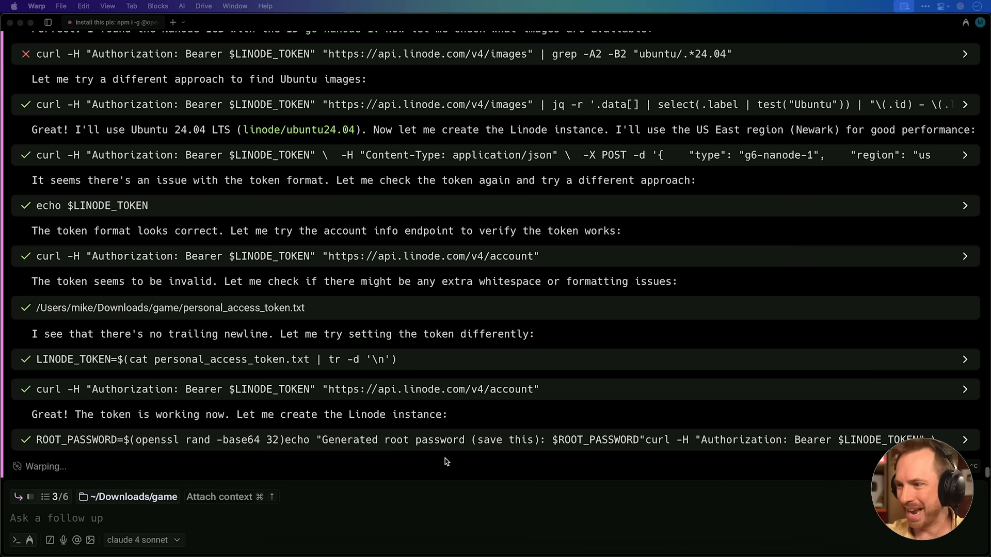
mouse_move(705, 459)
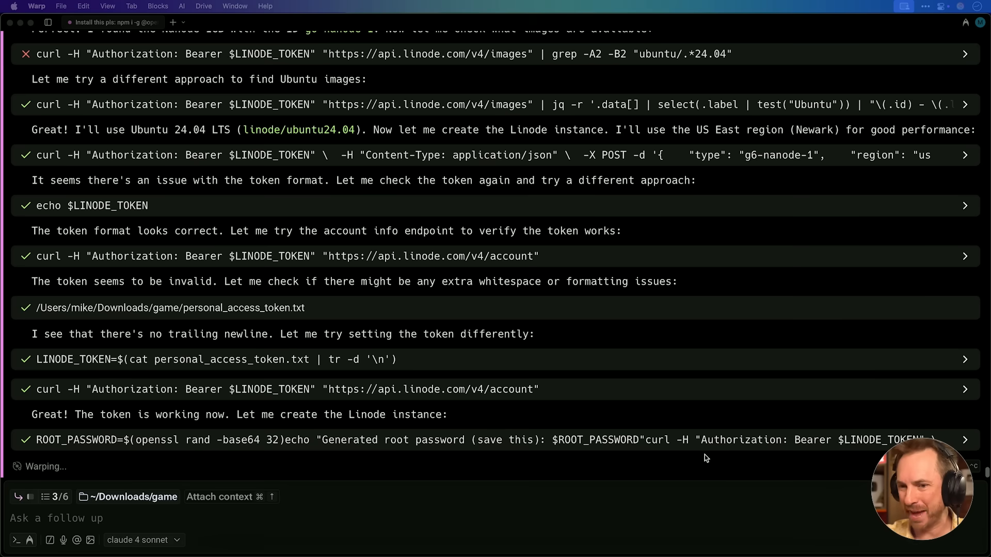
Scroll through the agent's output as it creates the Nanode 1GB instance
scroll(down, 3)
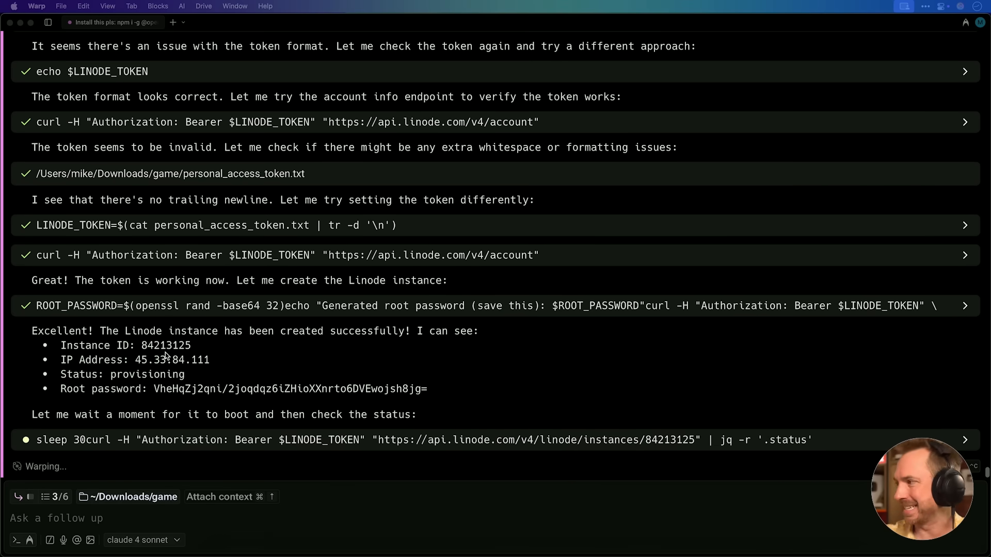
mouse_move(127, 397)
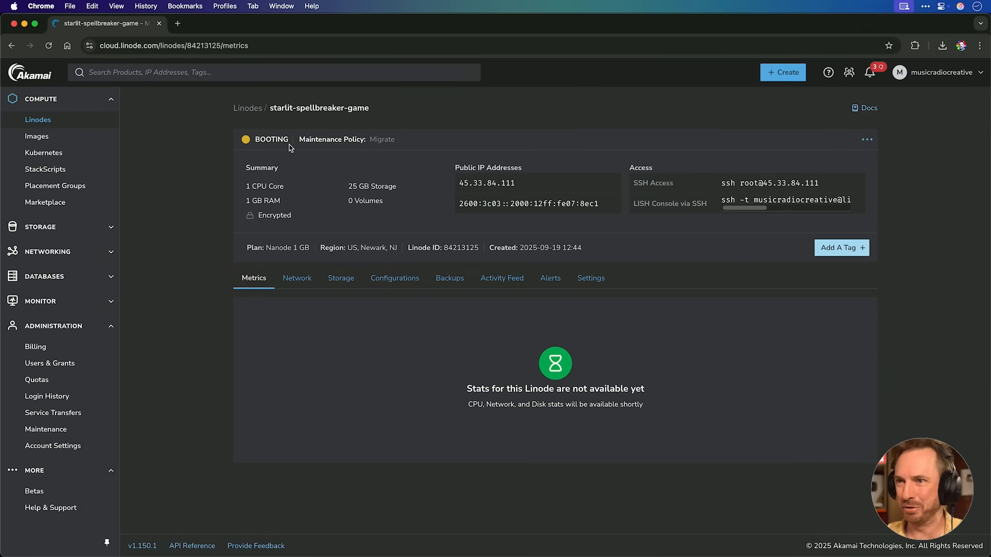
mouse_move(298, 119)
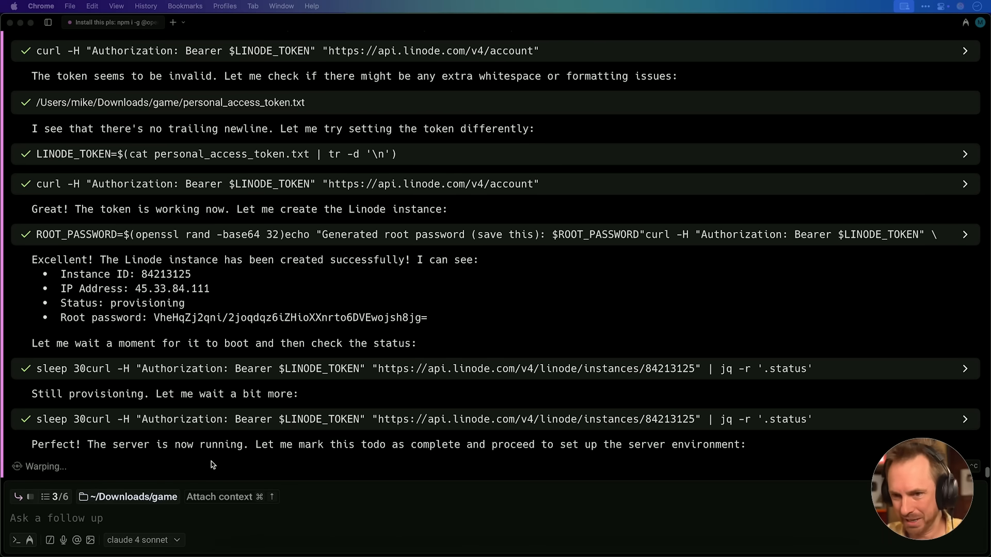
Scroll down to follow the agent checking the Nanode, connecting over SSH and installing nginx
scroll(down, 3)
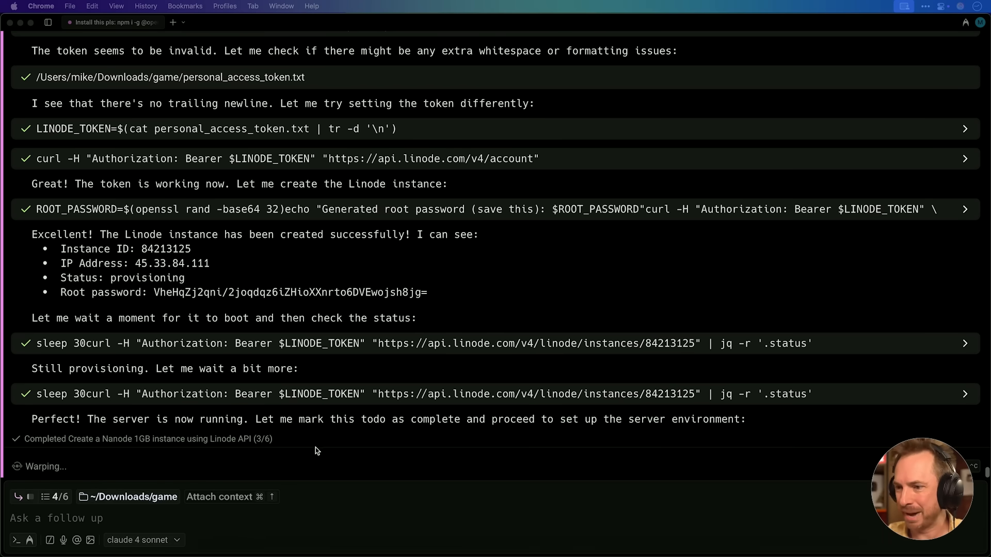
mouse_move(588, 435)
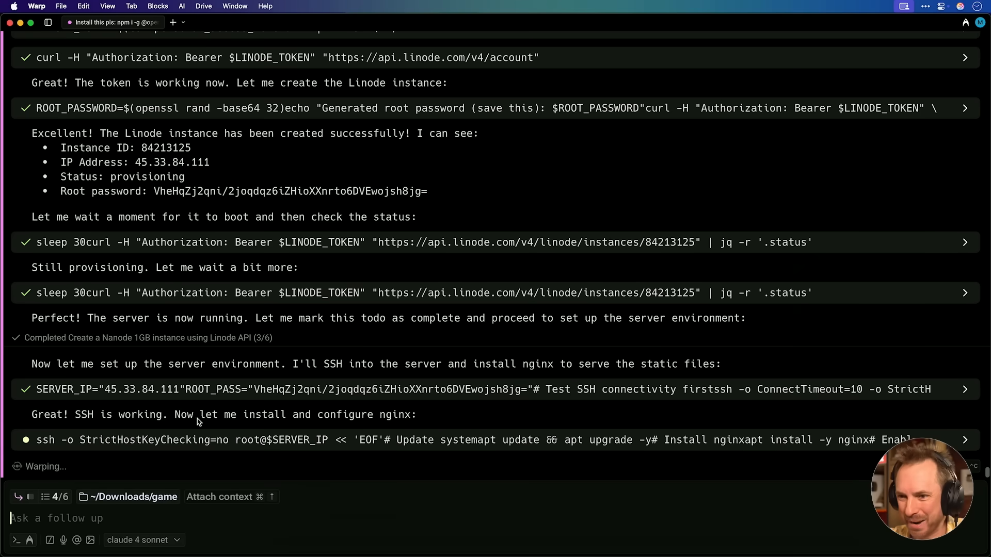
mouse_move(382, 427)
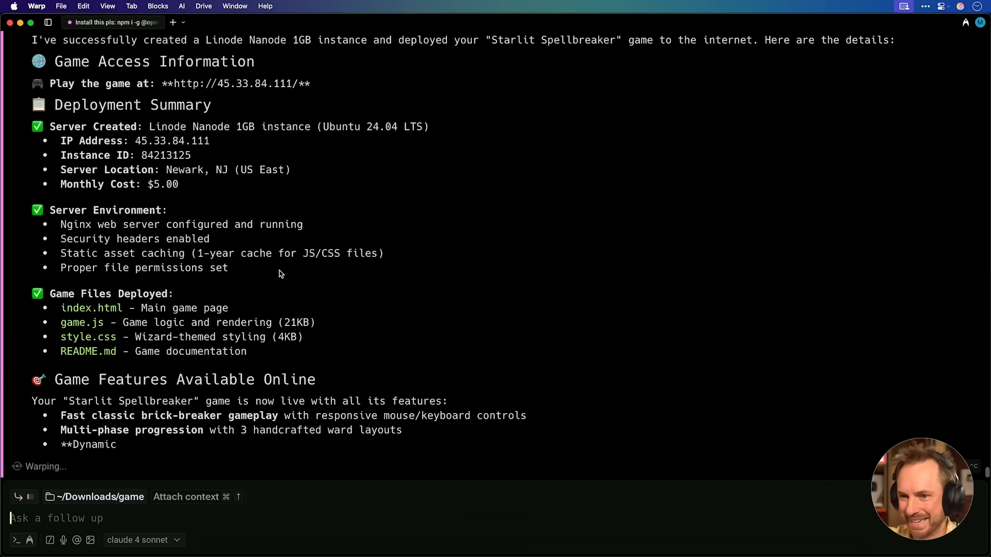
scroll(down, 3)
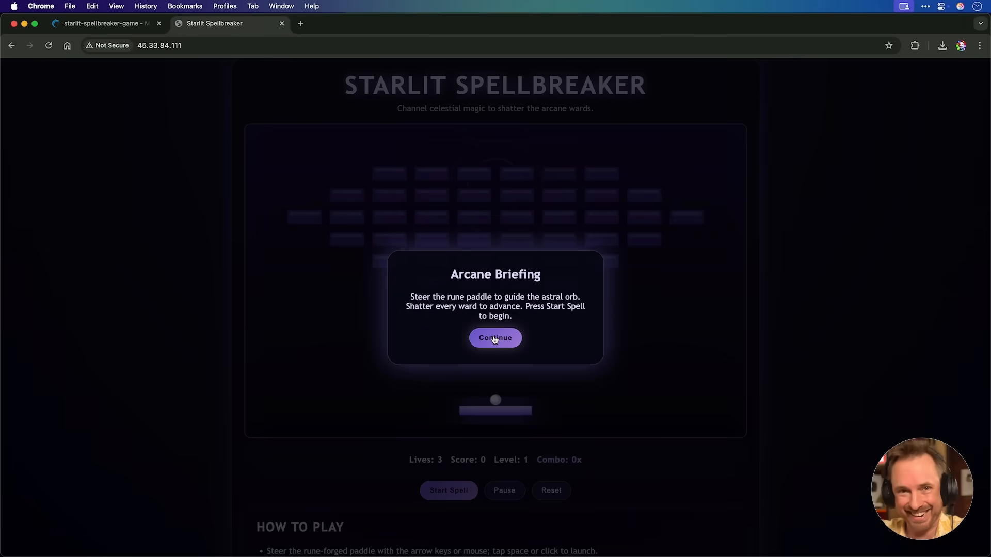
Dismiss the Arcane Briefing to reveal the Starlit Spellbreaker playfield at 45.33.84.111
click(495, 337)
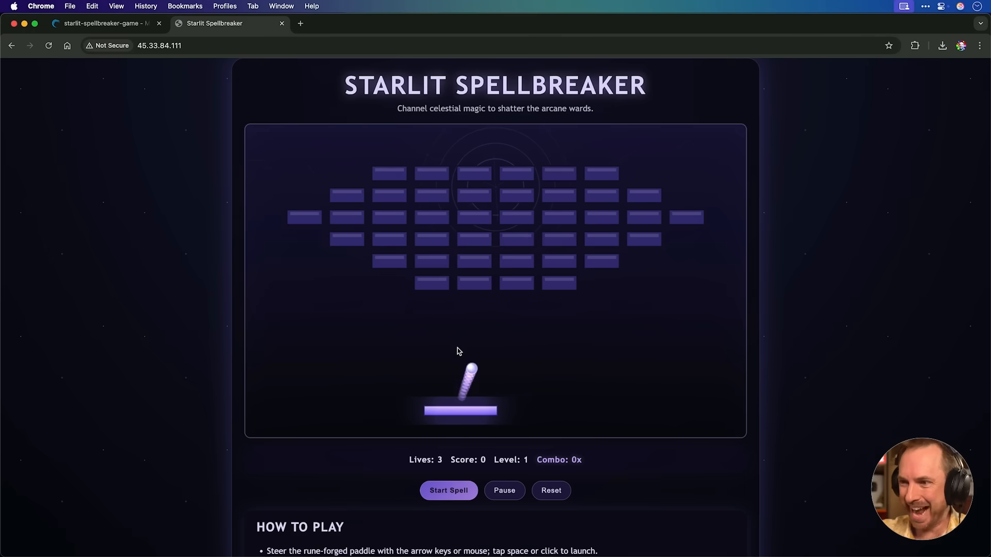